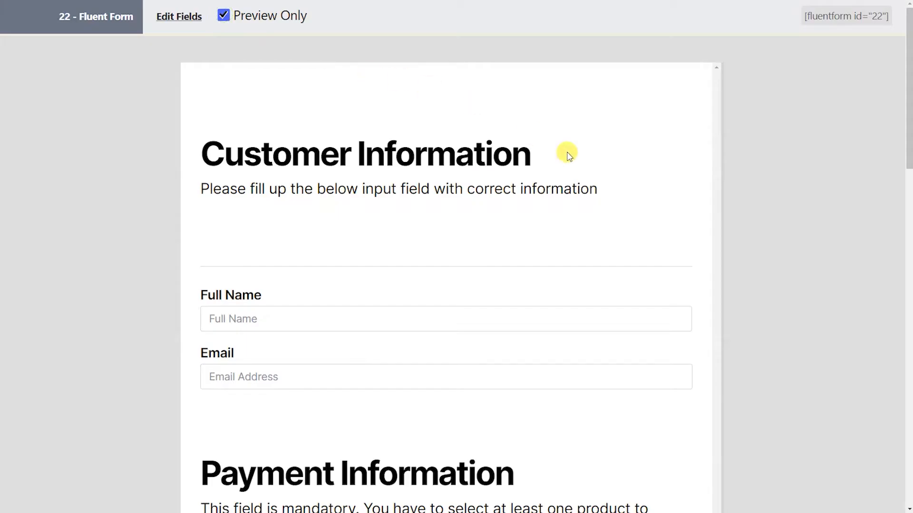
Step: Scroll through the editor to the form with the section break above Full Name and Email
scroll("down", 3)
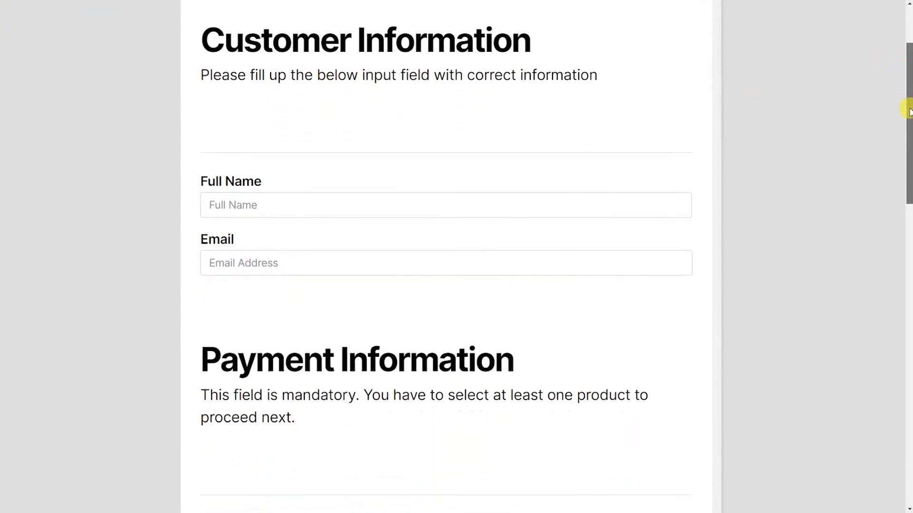
scroll("down", 3)
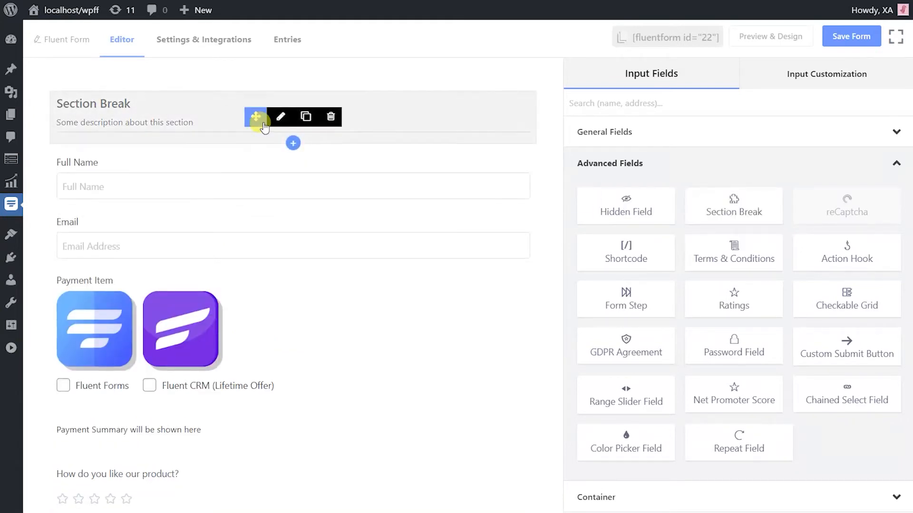
mouse_move(186, 121)
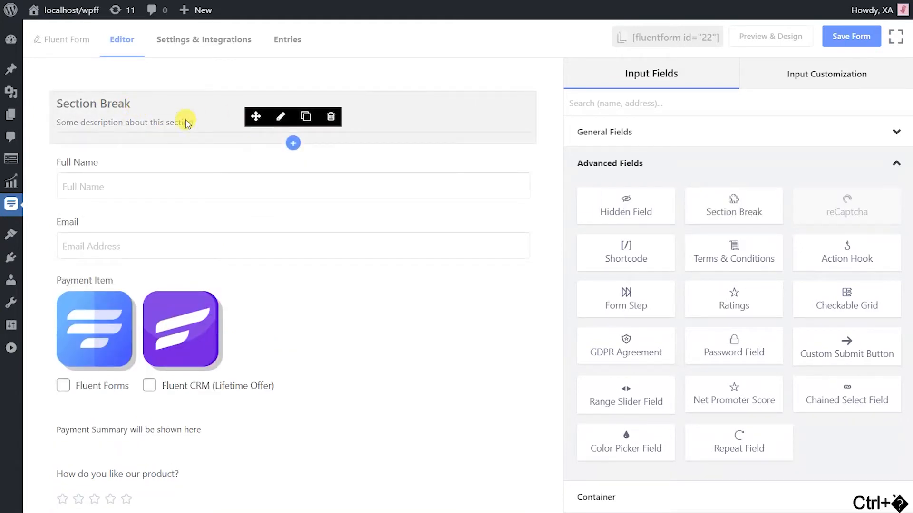
Step: Append a Section Break from Advanced Fields below the Confirm Order button
scroll("down", 3)
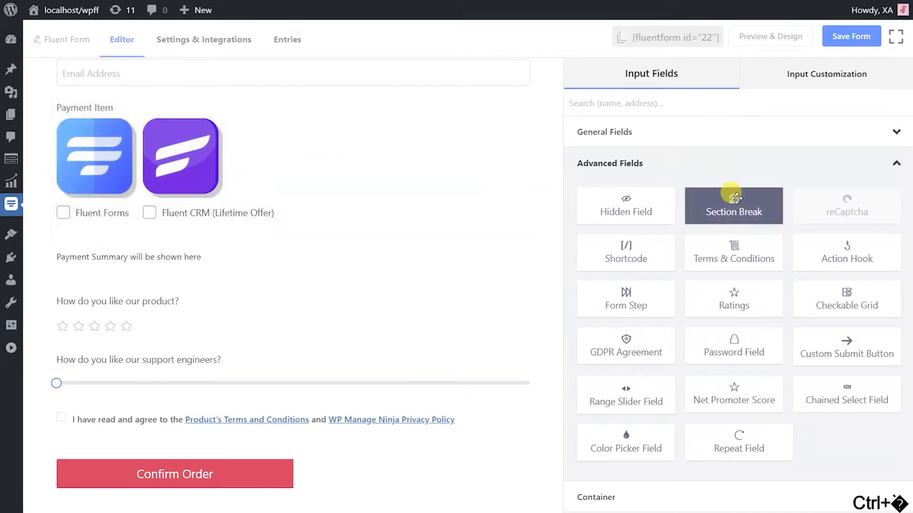
left_click(733, 206)
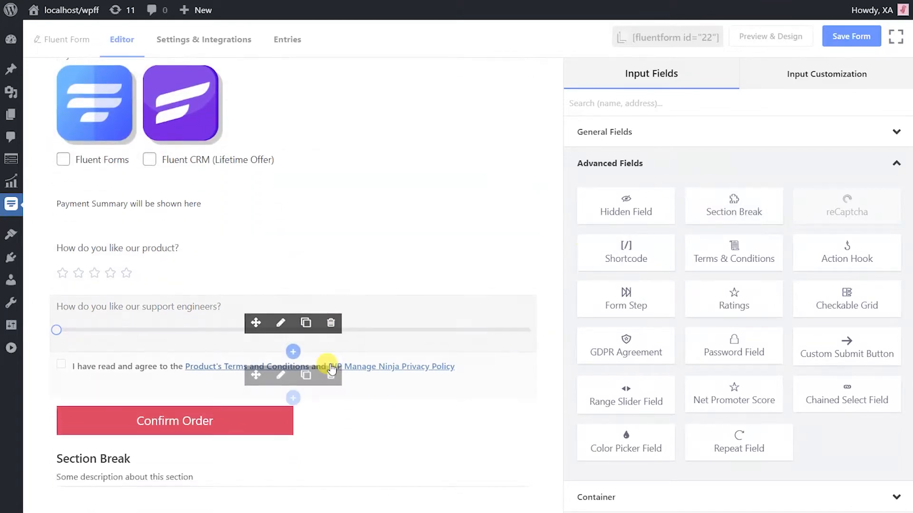
left_click(174, 421)
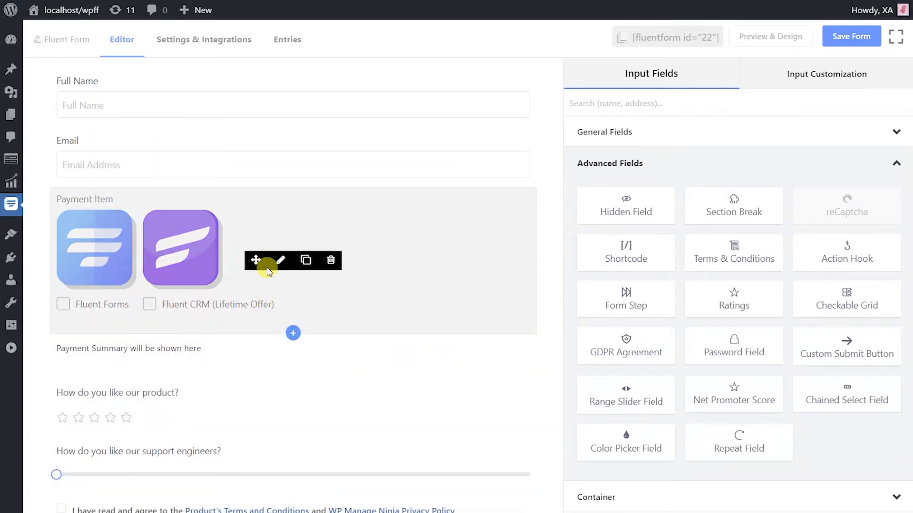
Step: Insert a Section Break after the Email field by searching 'sec' in the block list
left_click(293, 191)
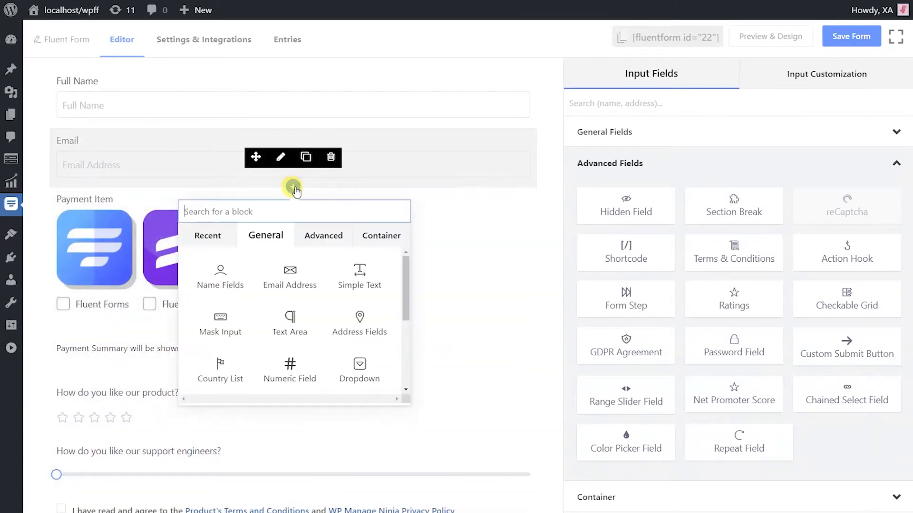
type("sec")
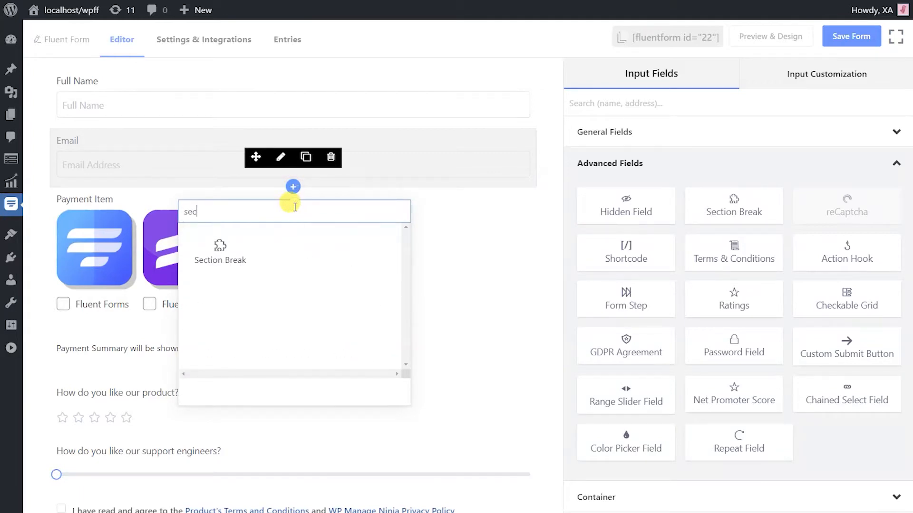
left_click(220, 250)
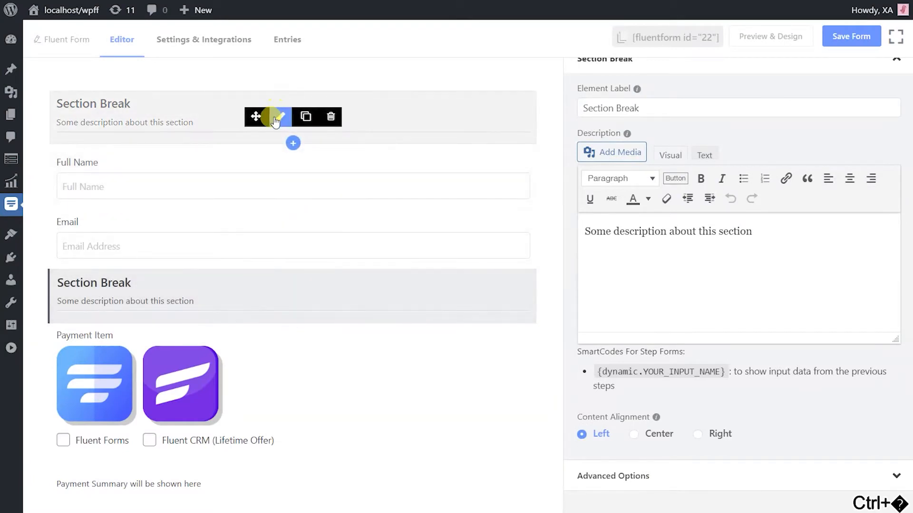
Step: Label the top break 'Customer Information' with description 'Please fill up the below input field with correct information'
left_click(293, 116)
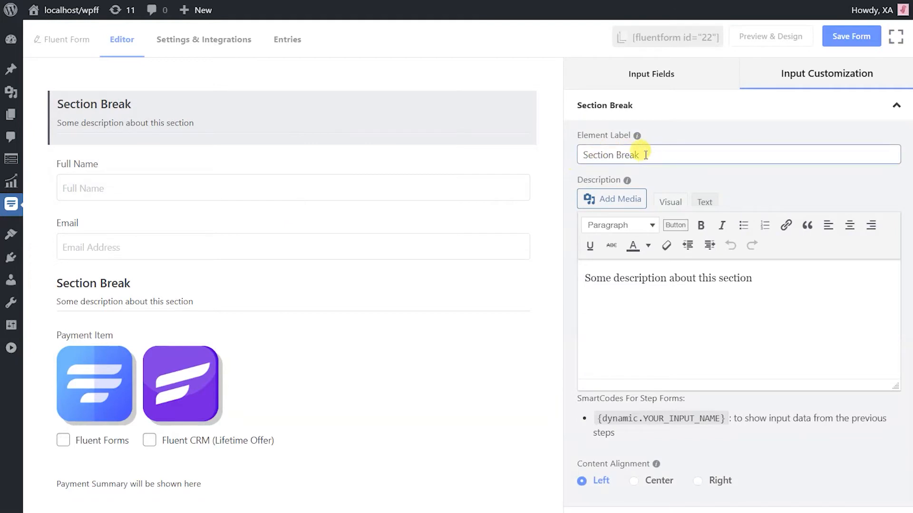
type("Customer Inf")
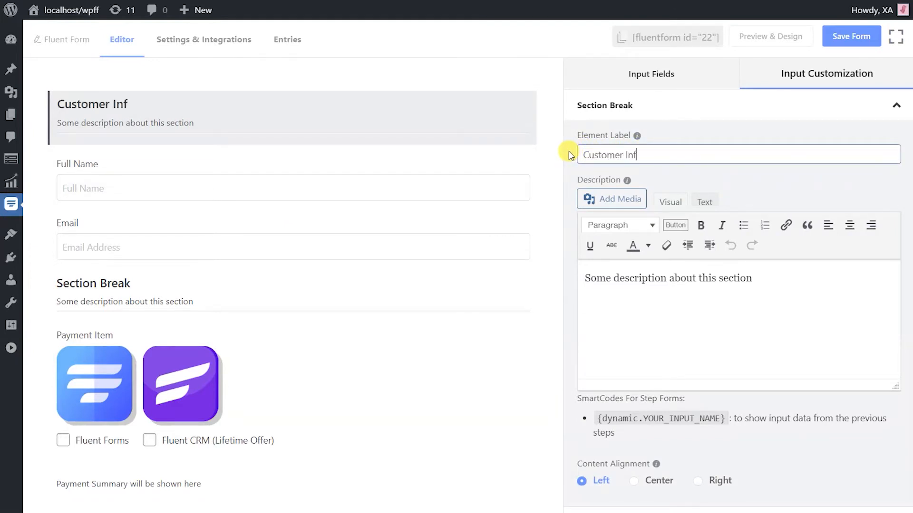
type("ormation")
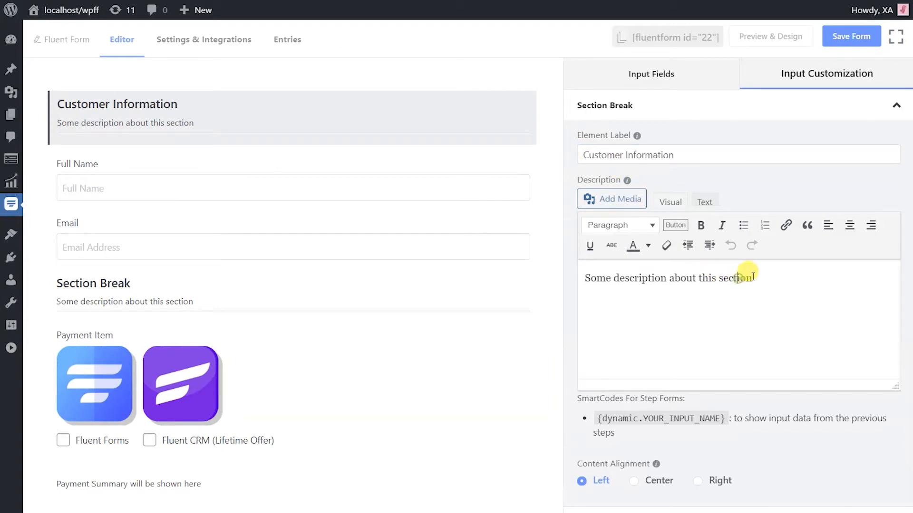
type("Please fill up the below information")
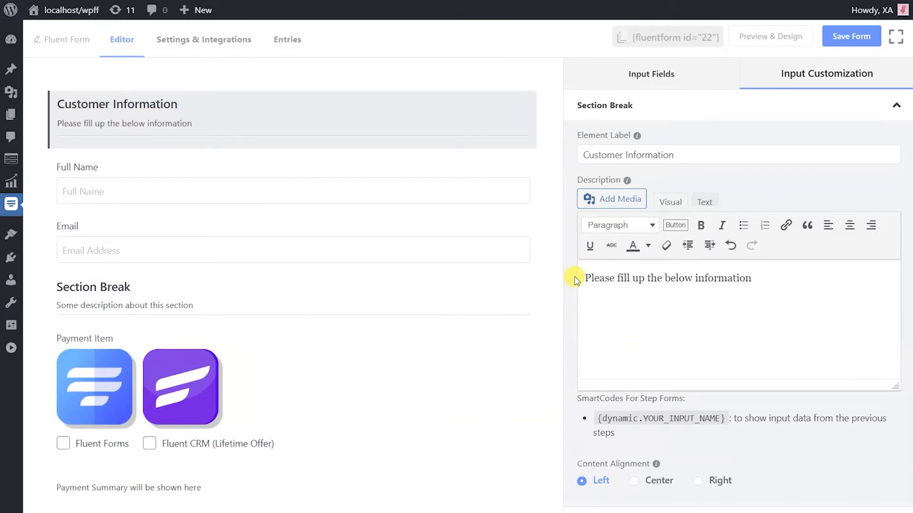
type("input field with correct in")
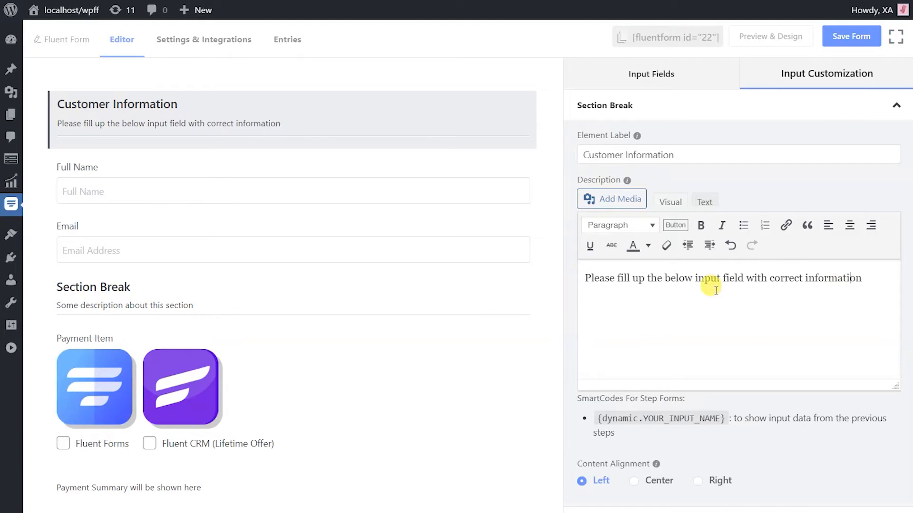
scroll("down", 3)
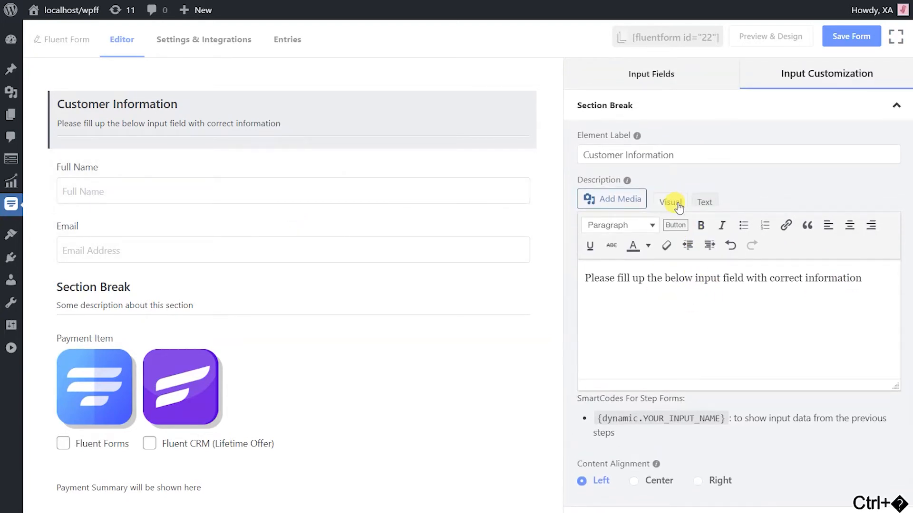
left_click(703, 202)
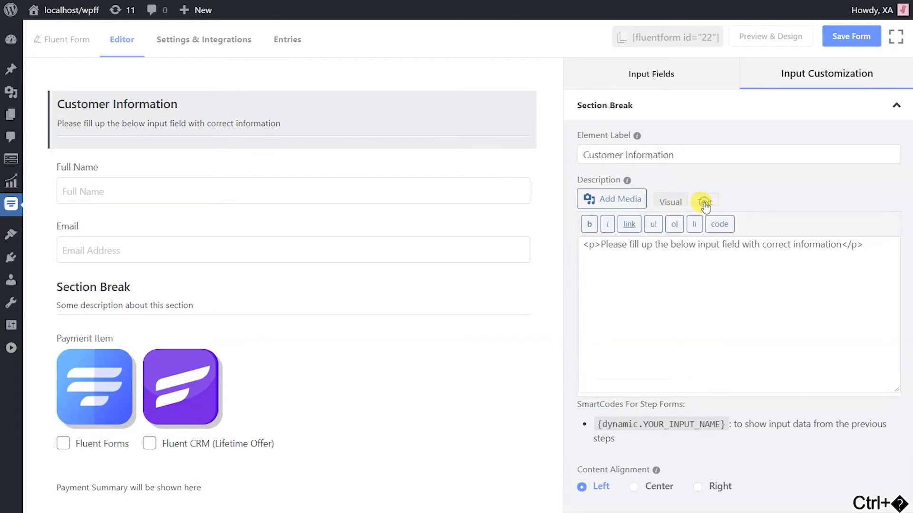
left_click(704, 202)
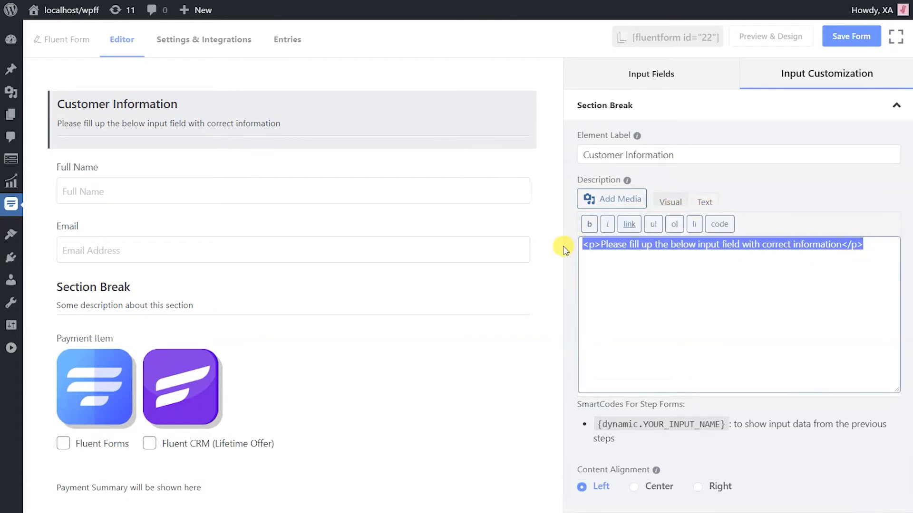
left_click(670, 201)
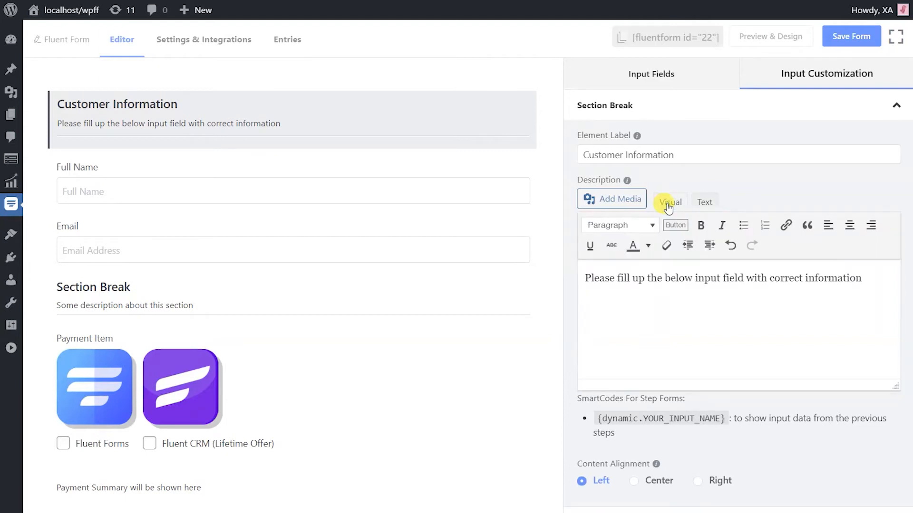
scroll("down", 3)
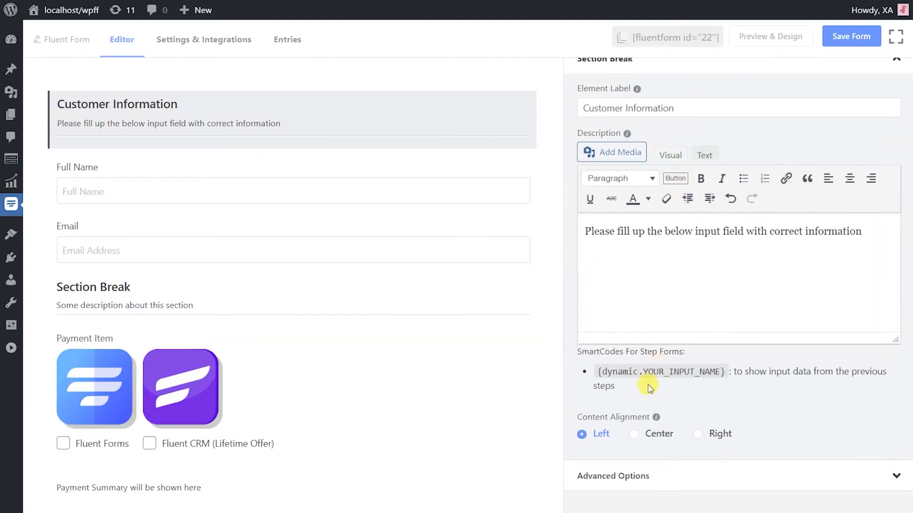
Step: Try Center content alignment on the Customer Information break, then set it back to Left
double_click(659, 372)
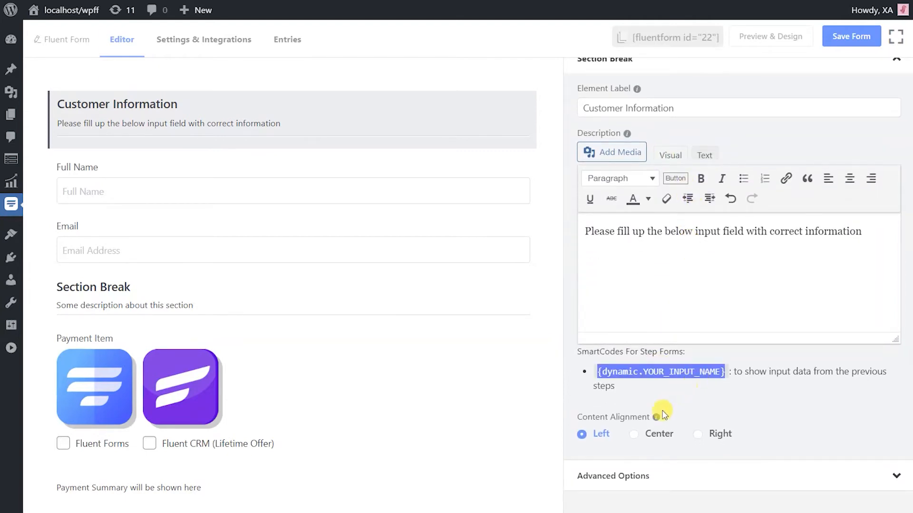
left_click(633, 433)
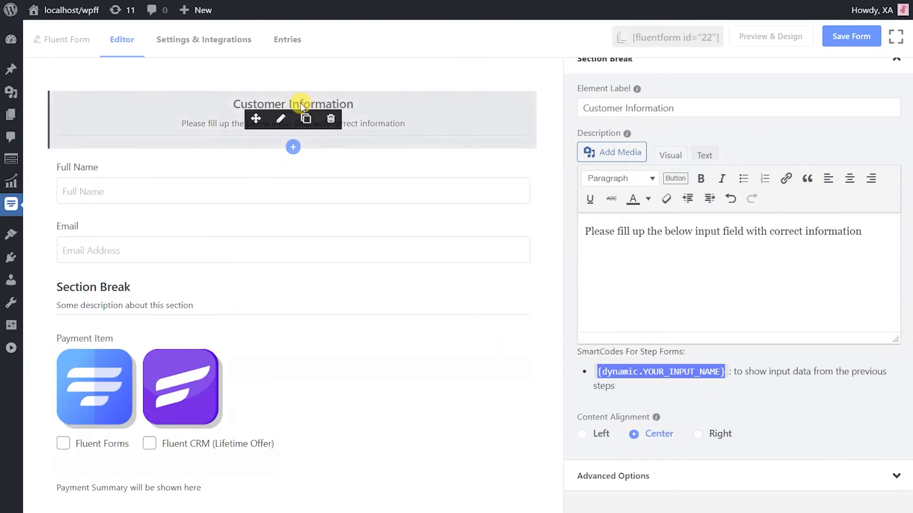
left_click(697, 434)
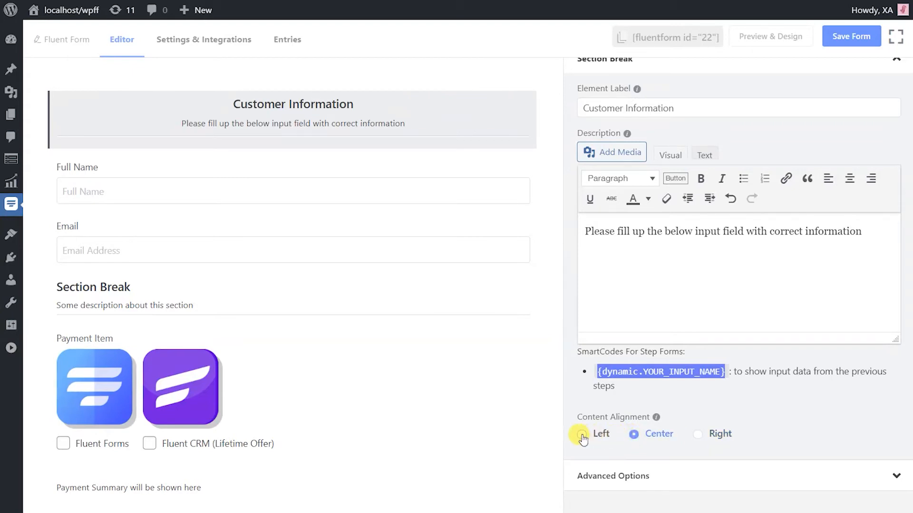
left_click(582, 434)
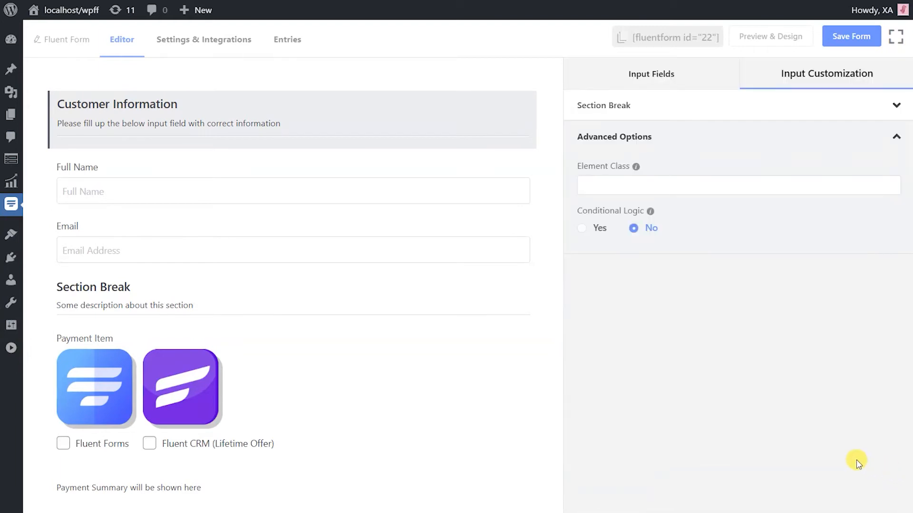
Step: Label the middle break 'Payment Information' (mandatory product note) and the last 'Feedback' ('know how you feel about us')
left_click(737, 185)
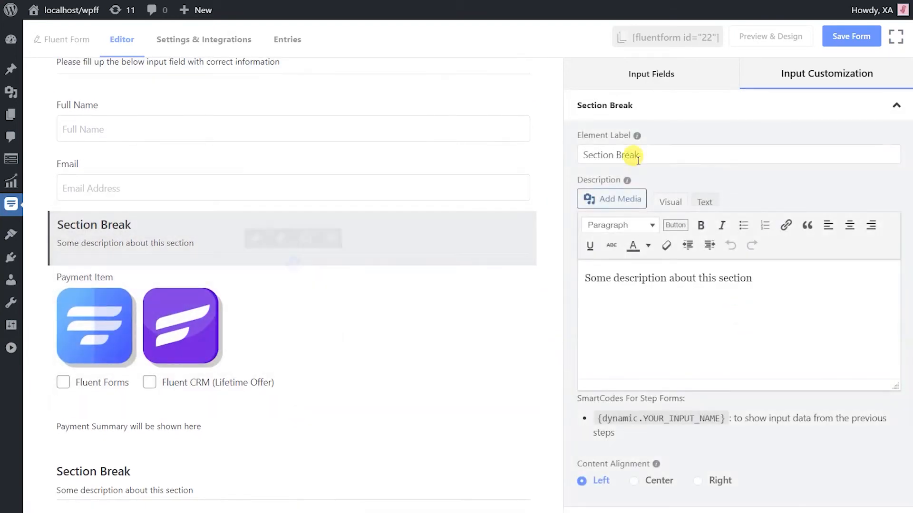
type("Payment Informat")
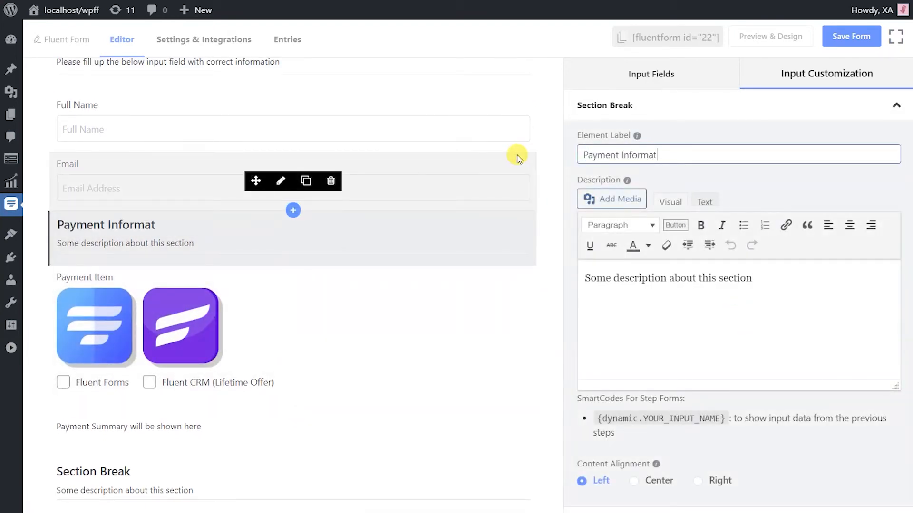
type("This field is mandatory. You have to")
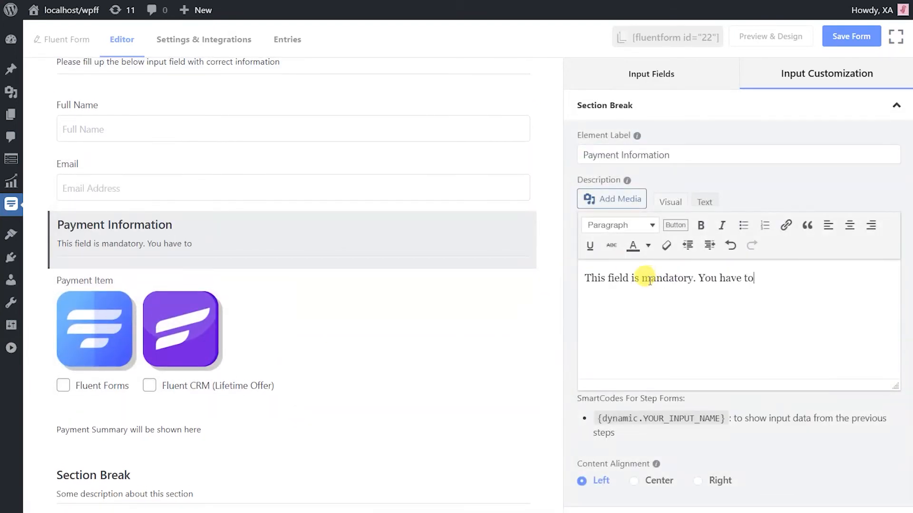
type("select at least one product to proceed next.")
type("We would like to")
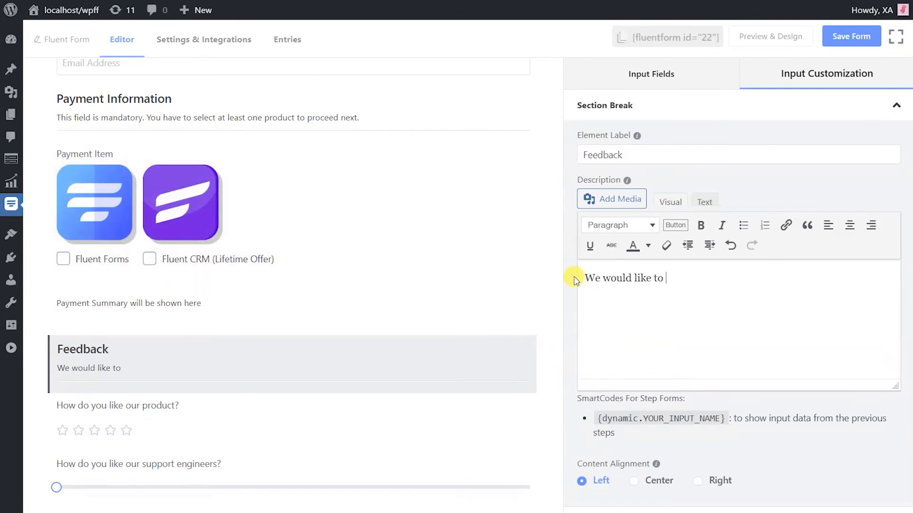
type("know how you feel about us")
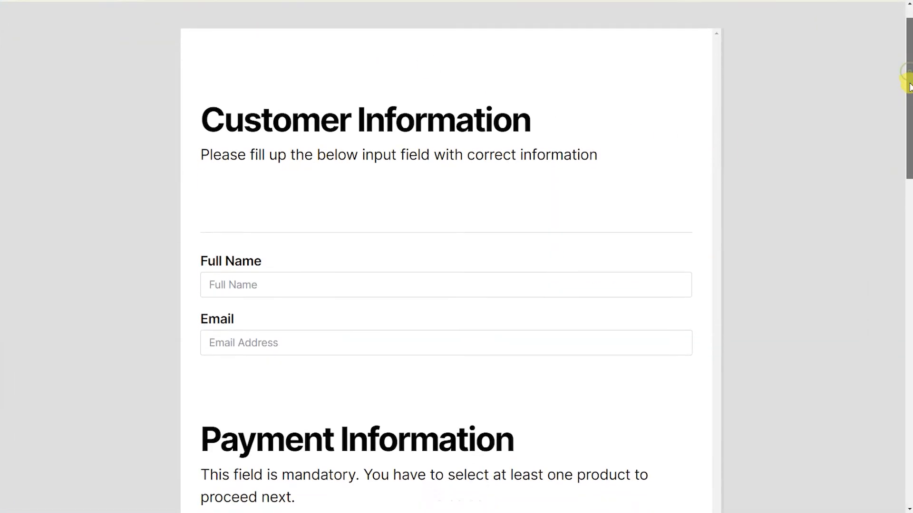
Step: Scroll the preview down to the $59.00 order total and the Feedback description
scroll("down", 3)
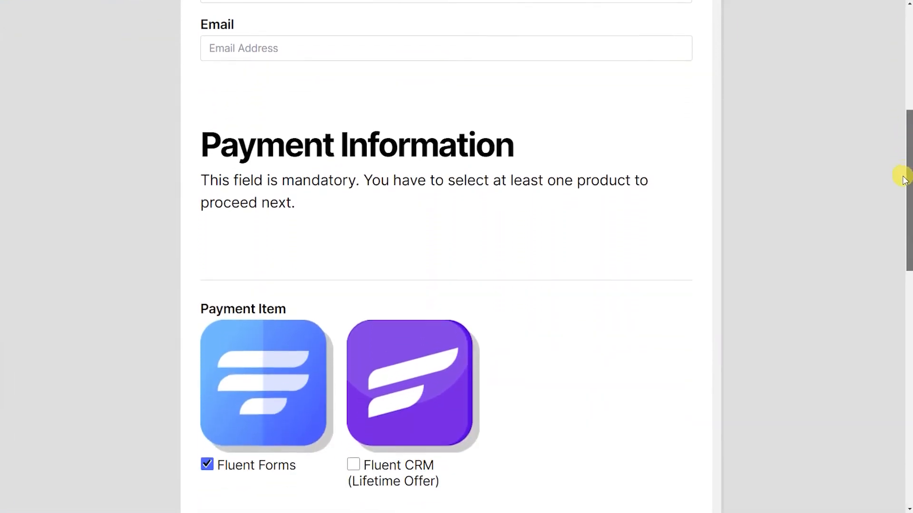
scroll("down", 3)
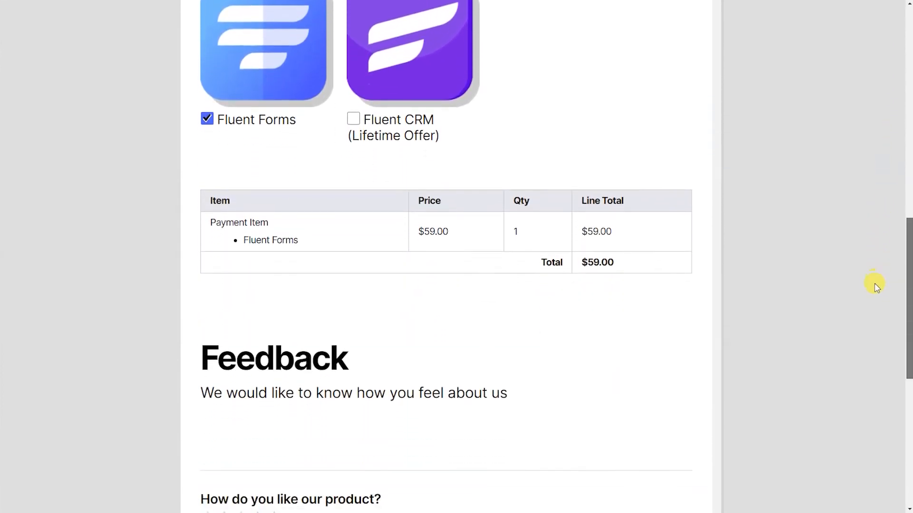